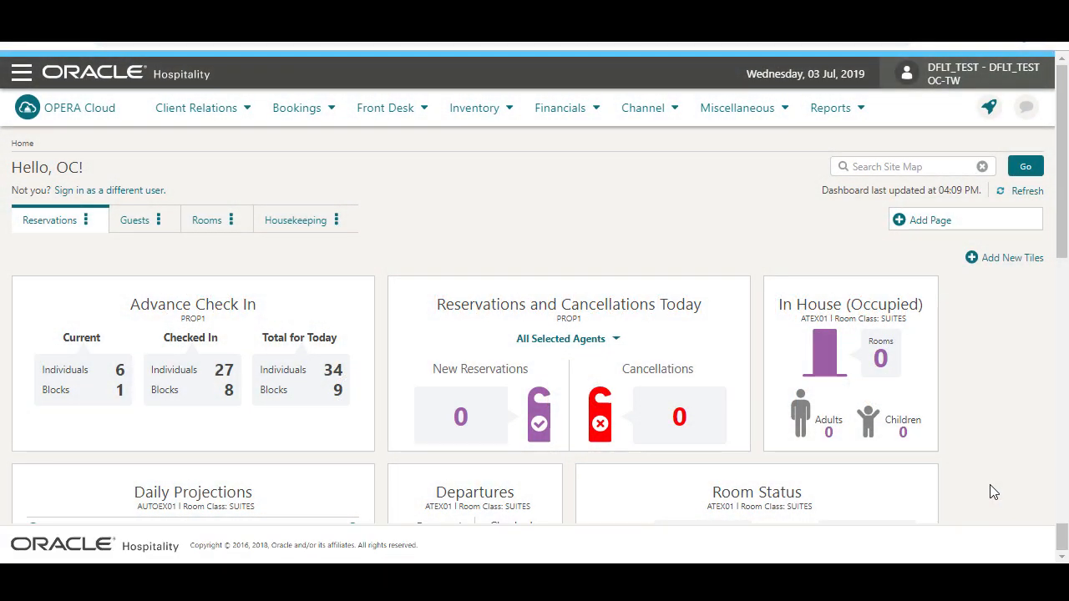
mouse_move(326, 179)
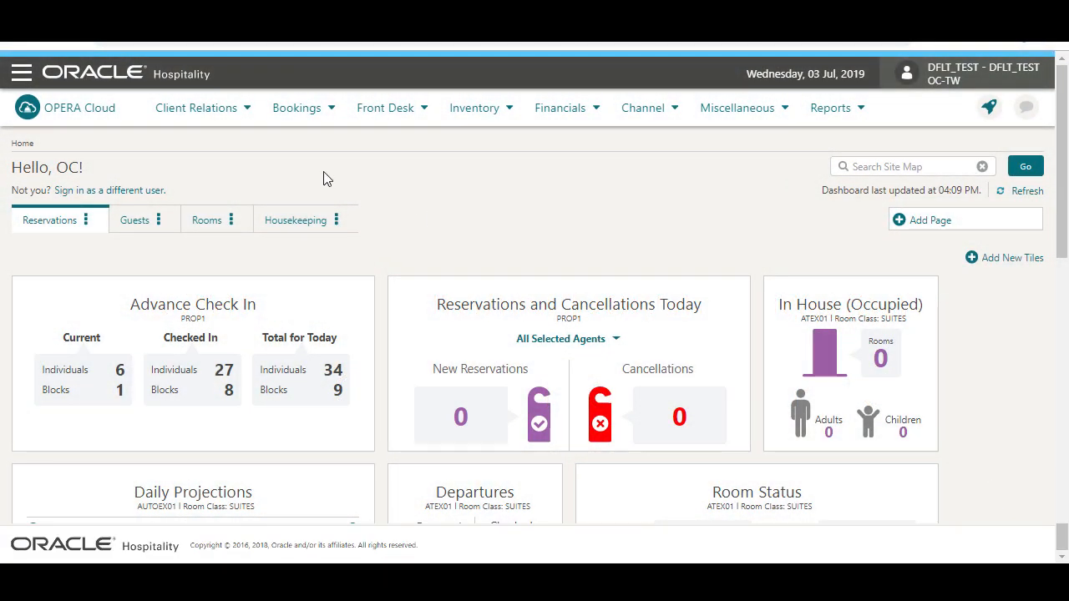
mouse_move(478, 188)
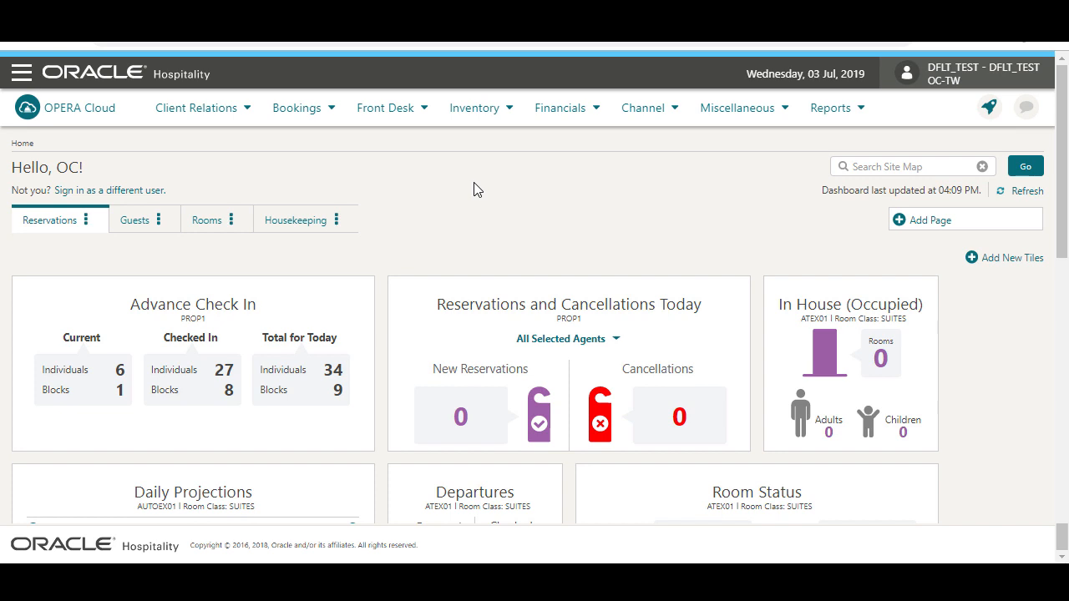
- Reach Manage Profile under Client Relations and show the I Want To create-profile choices
click(197, 107)
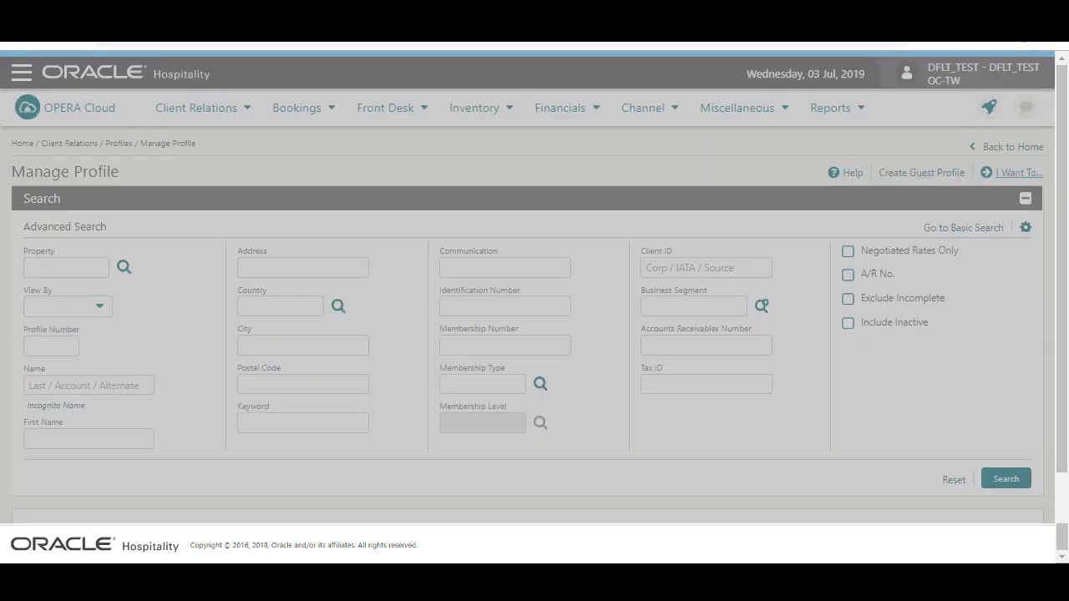
click(1016, 172)
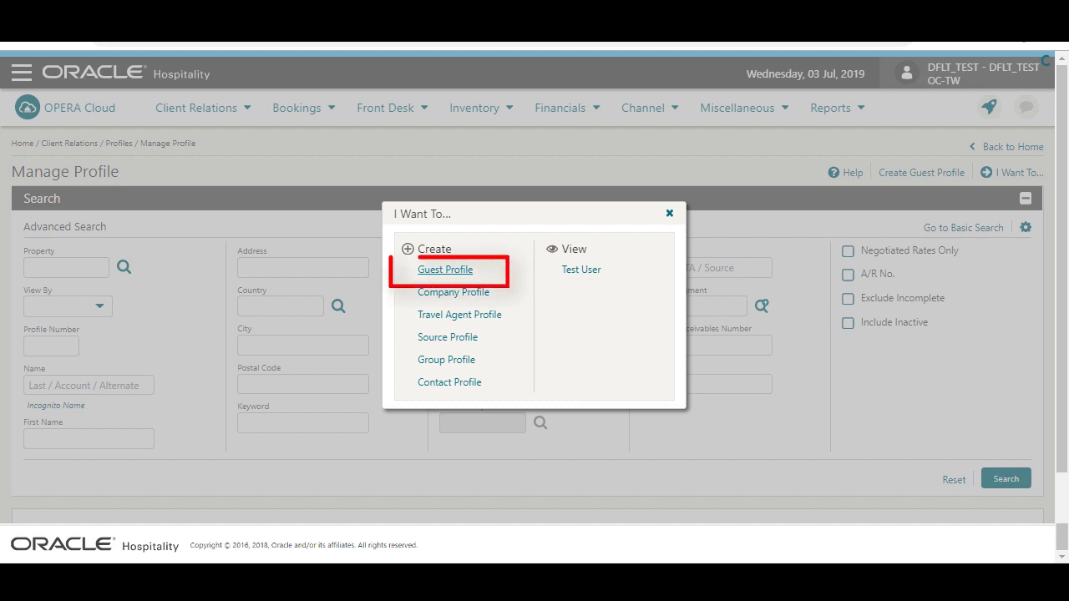
- Start a new Guest Profile named 'Test User'
click(445, 269)
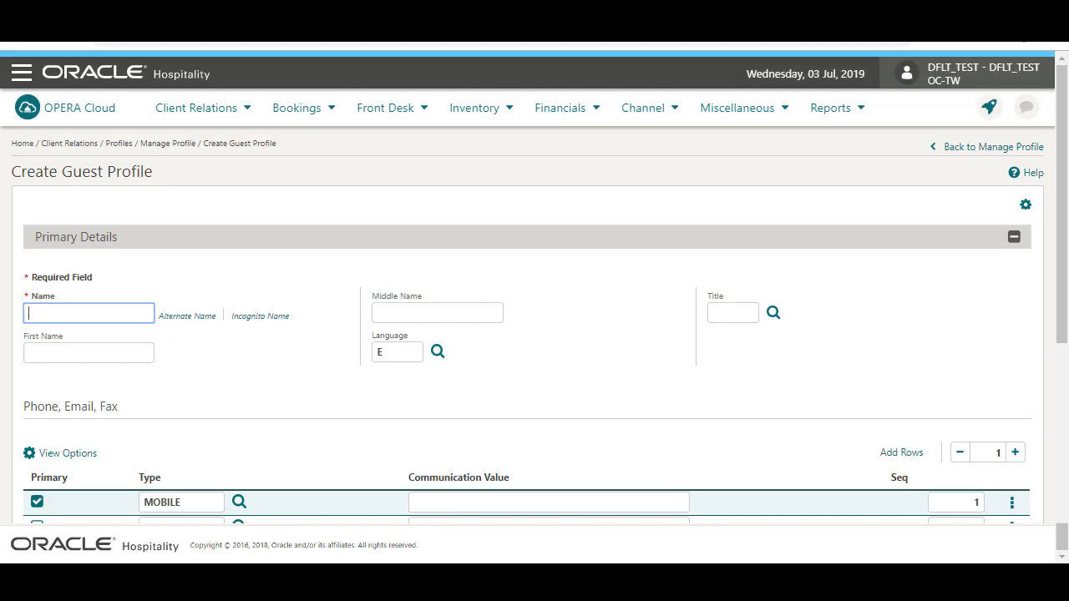
text(Test U)
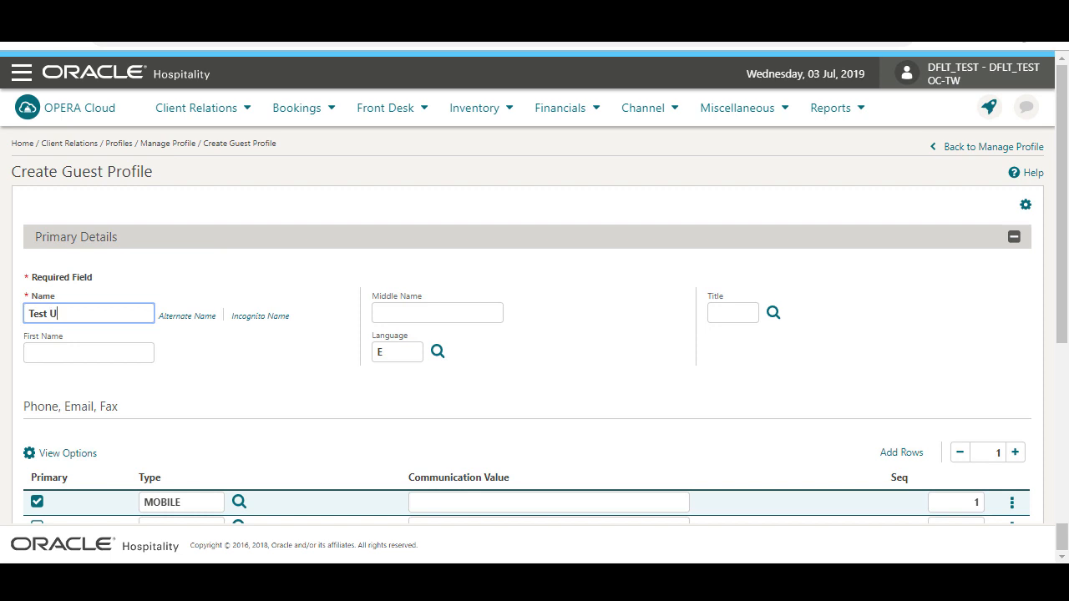
text(ser)
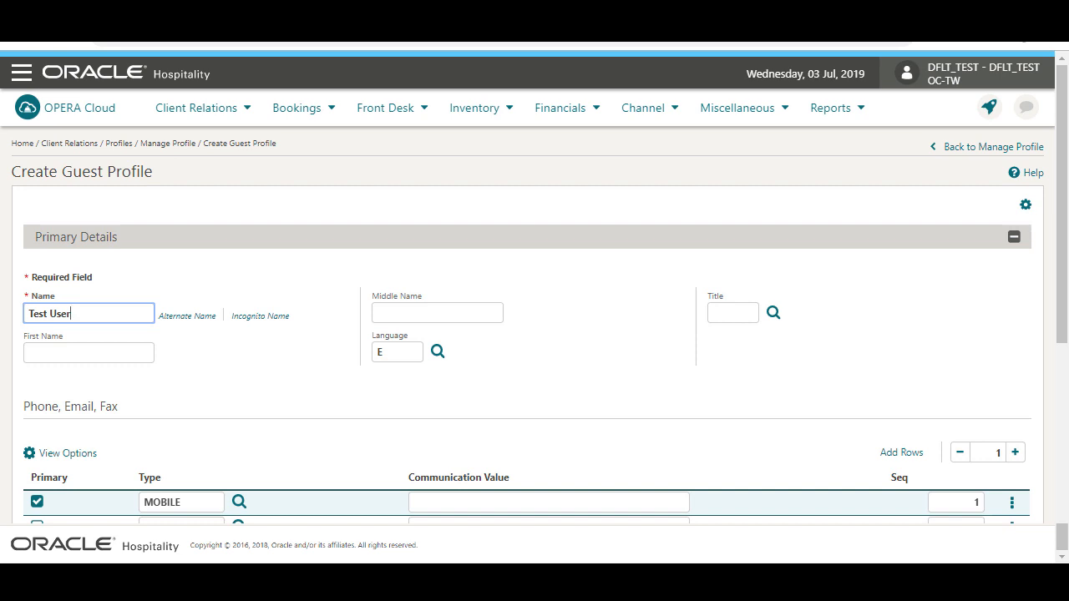
click(88, 312)
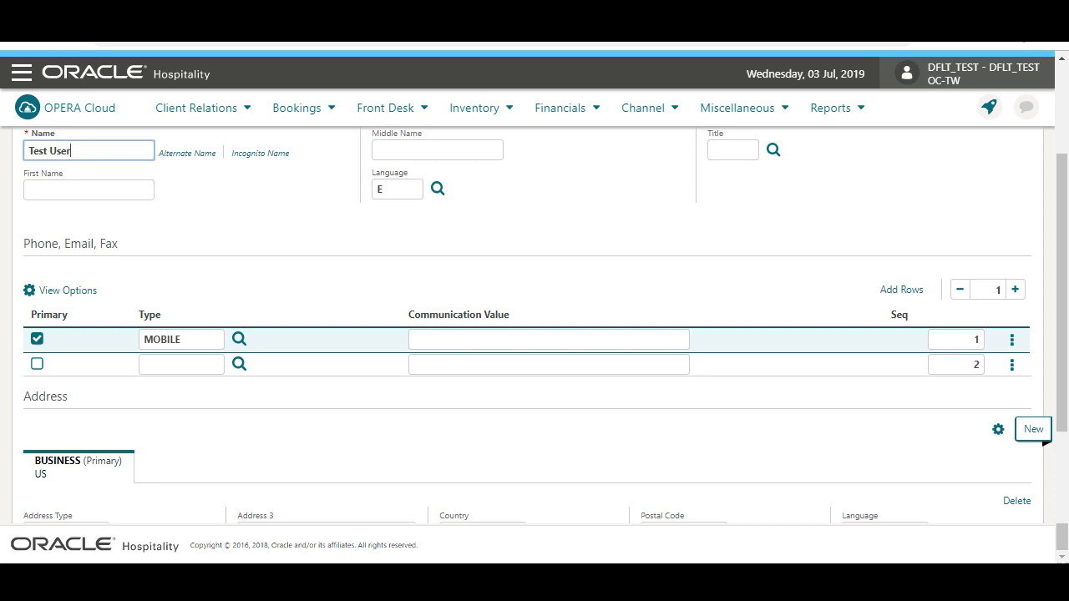
click(548, 334)
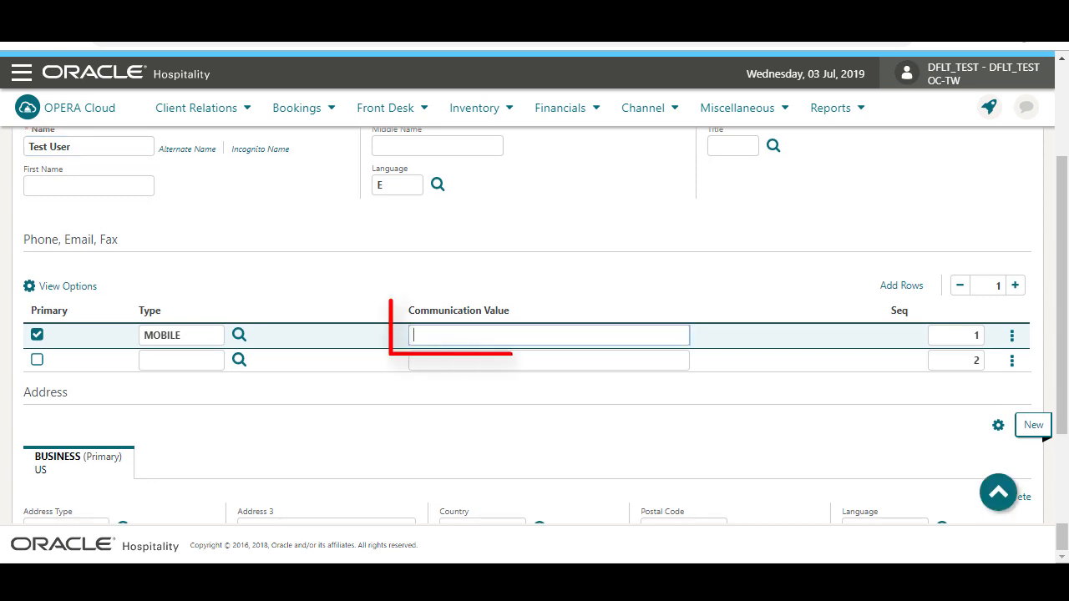
text(1234567890)
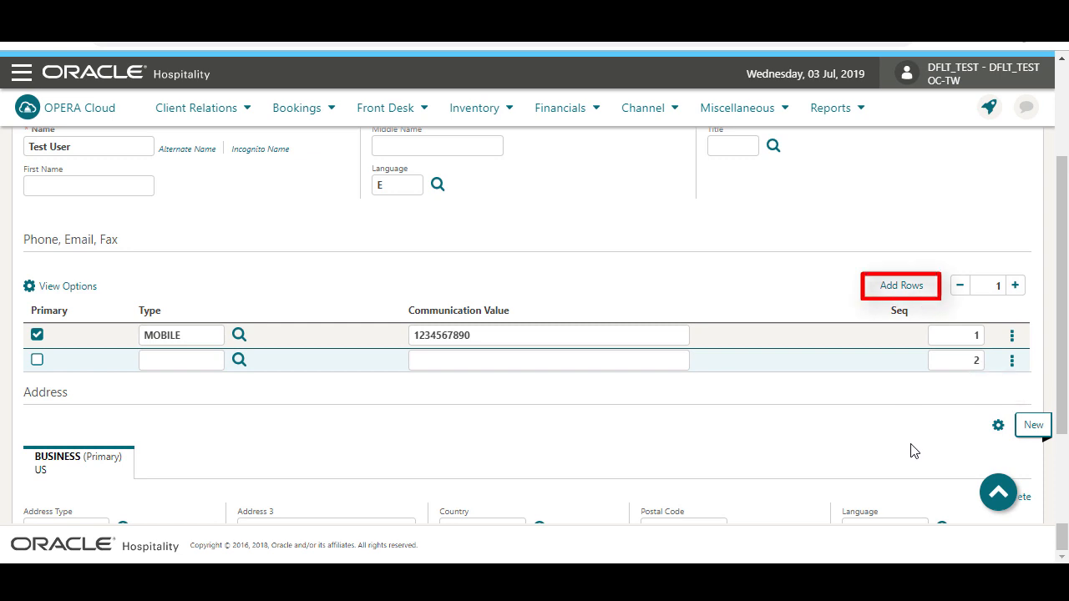
- Add a business address line reading '123 business address'
click(1032, 424)
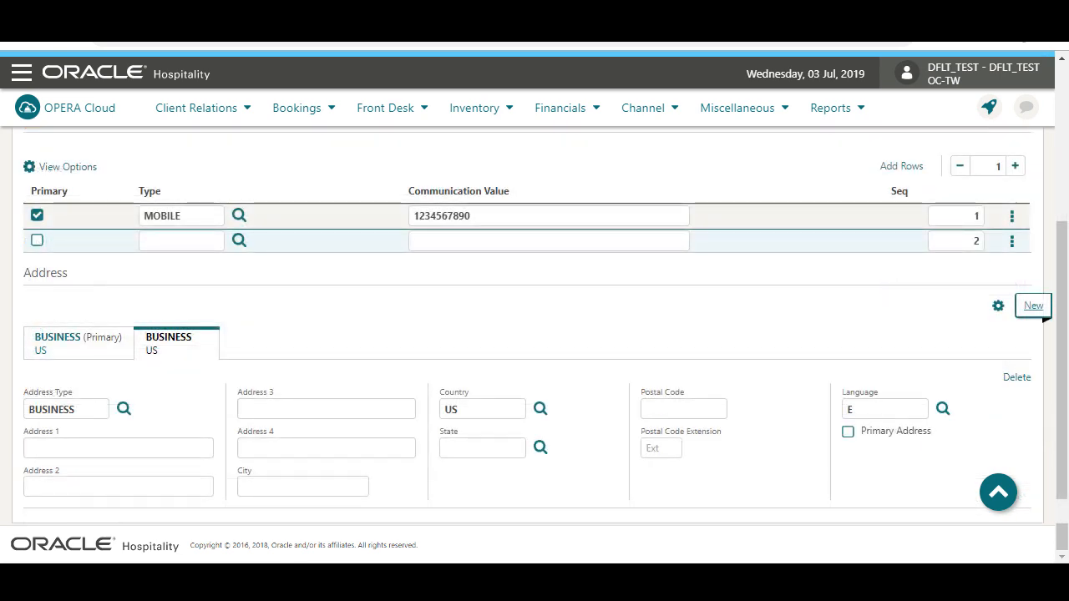
click(1033, 304)
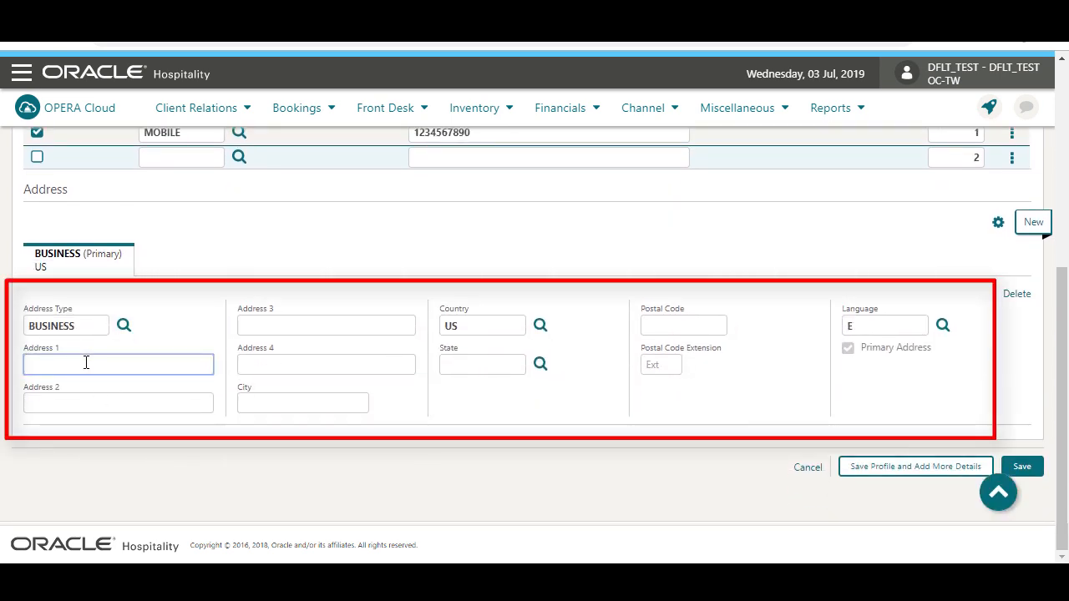
text(123)
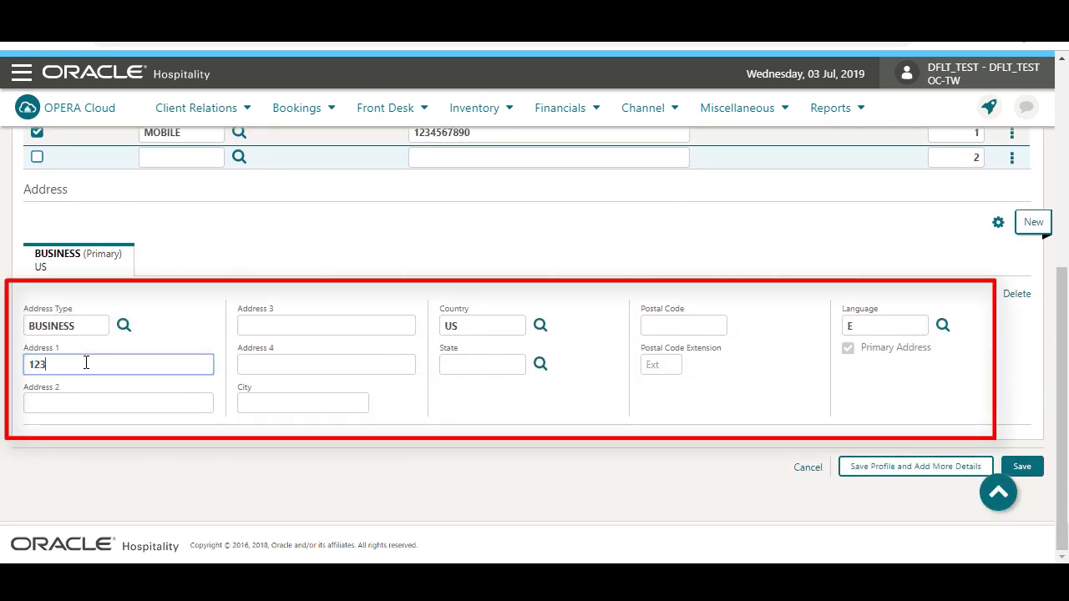
text(business address)
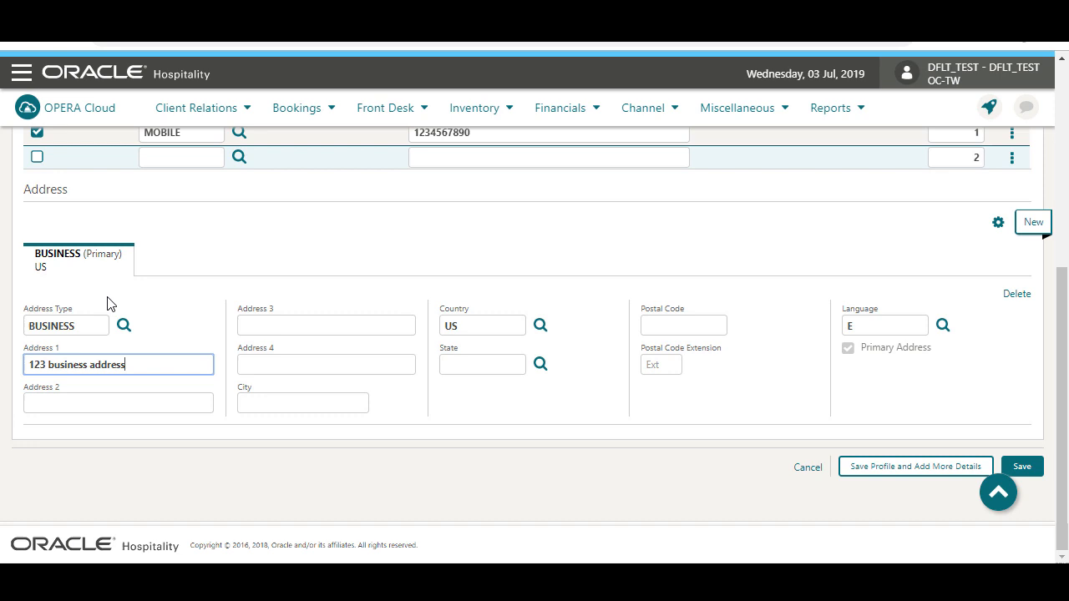
- Fill the address city miami and state FLORIDA
click(303, 402)
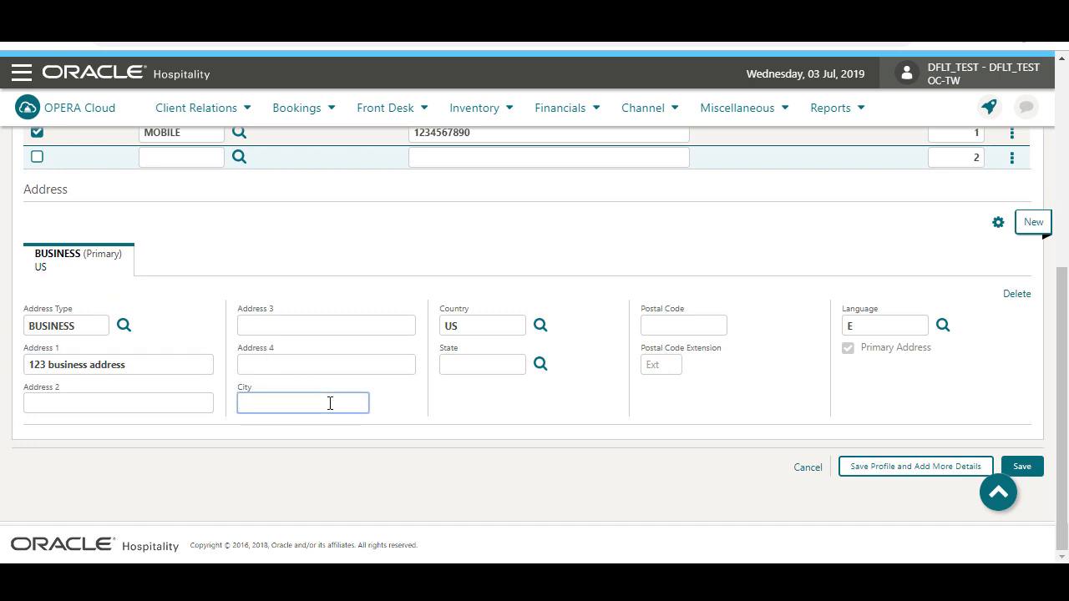
text(miami)
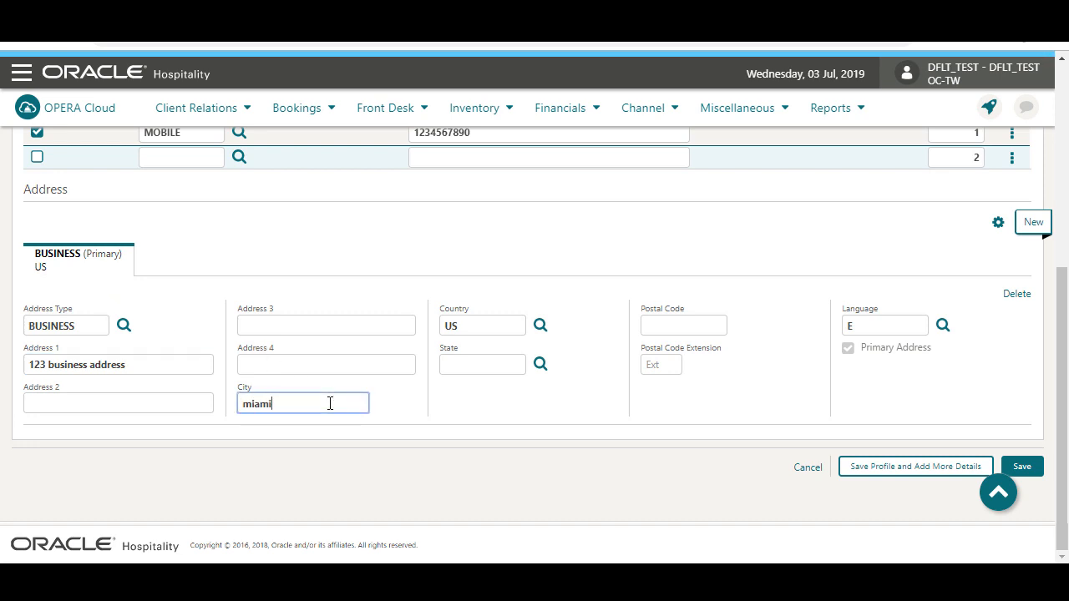
text(FL)
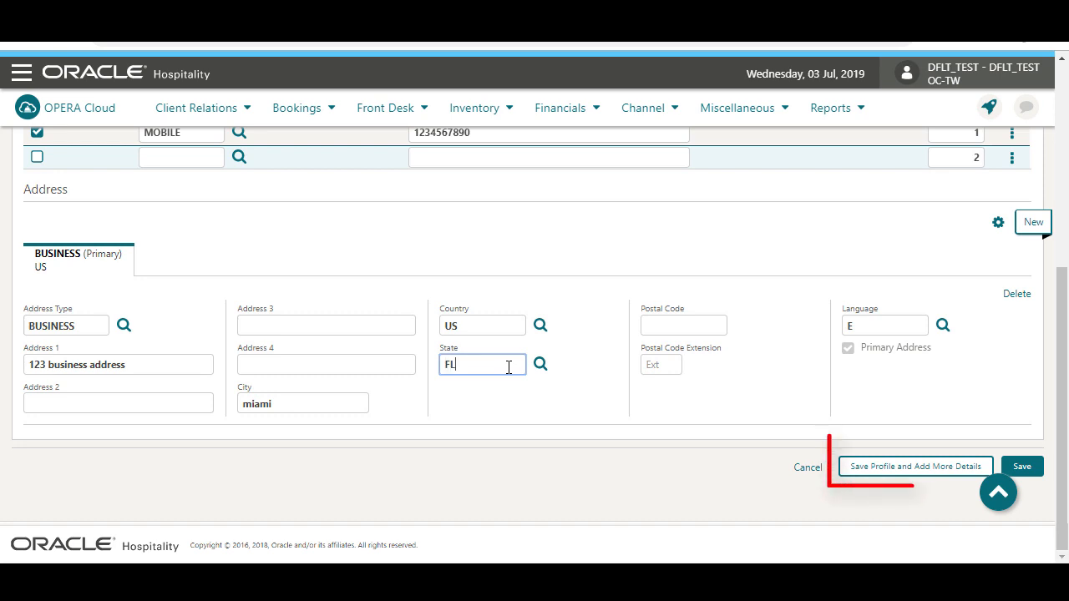
text(FLORIDA)
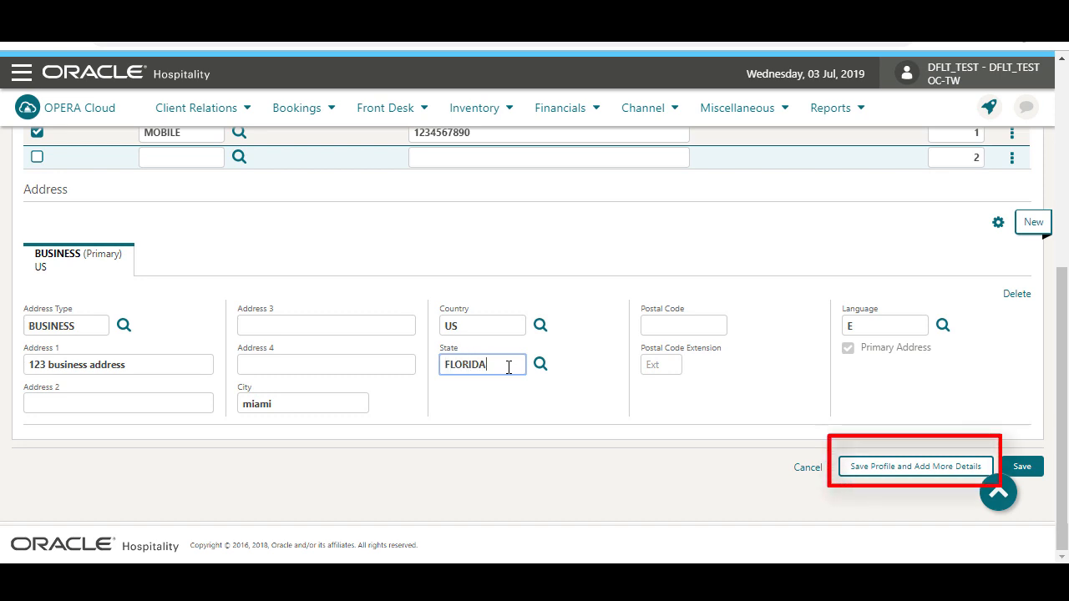
- Save the new profile and continue to add more details
click(914, 466)
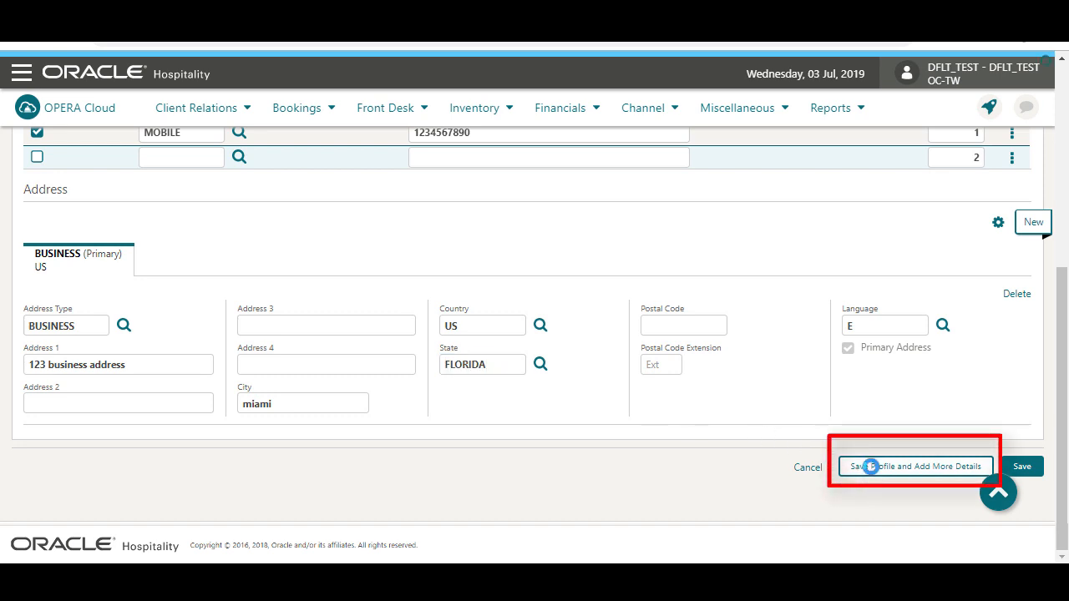
click(914, 466)
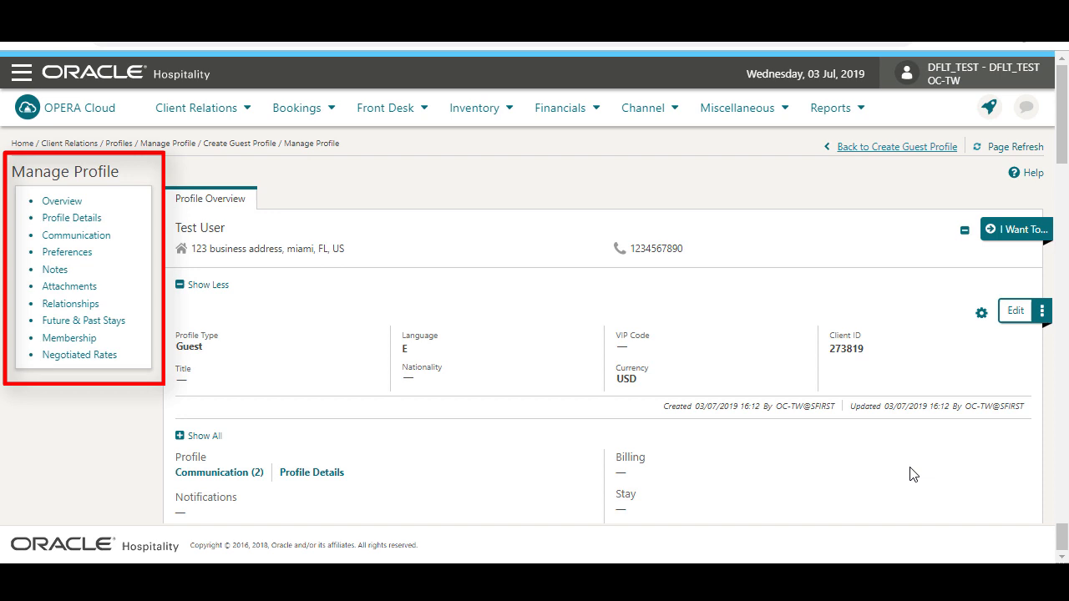
- Show all profile link sections, then hide the unpopulated ones again
scroll(down, 3)
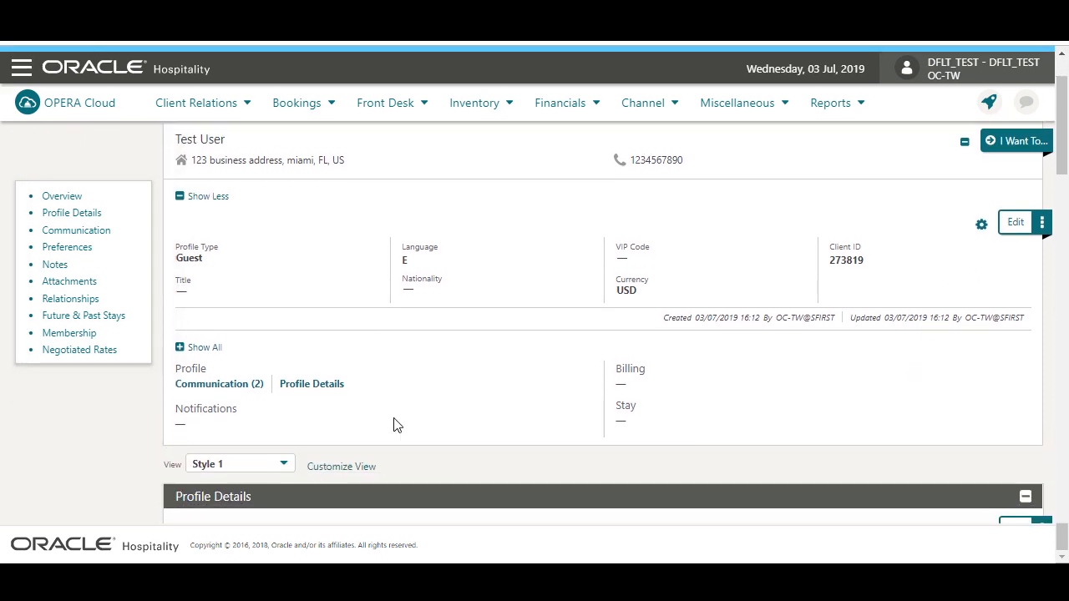
click(204, 348)
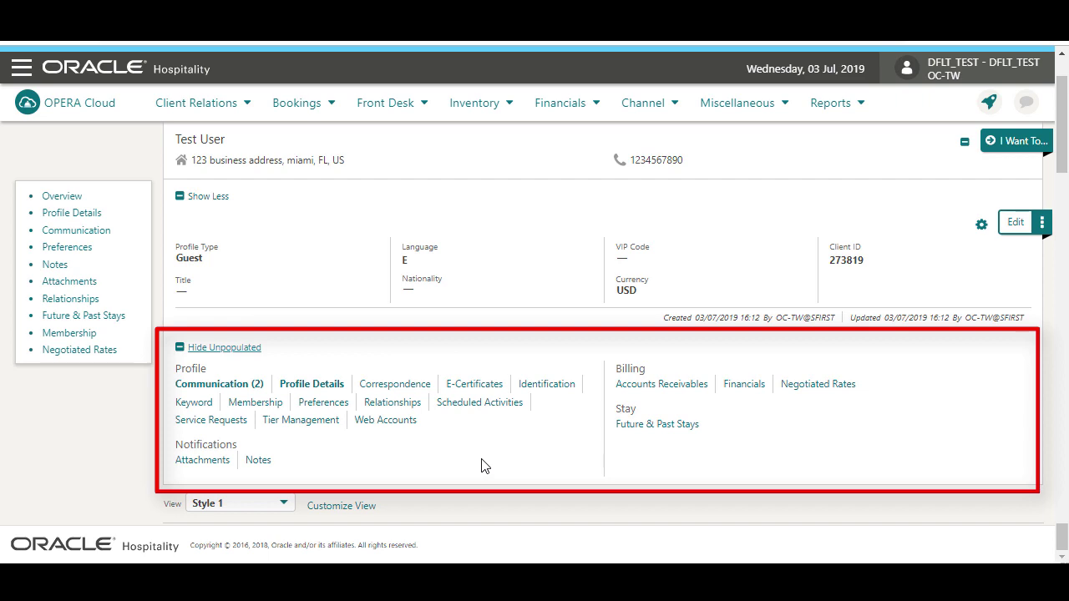
click(219, 348)
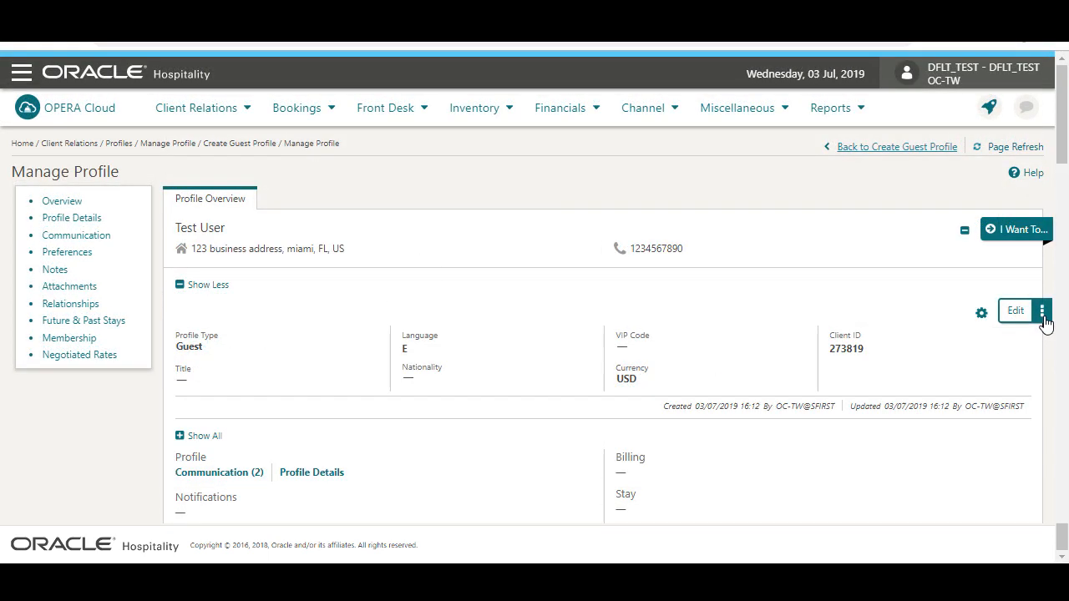
- Put the Profile Details section into edit mode
click(1042, 310)
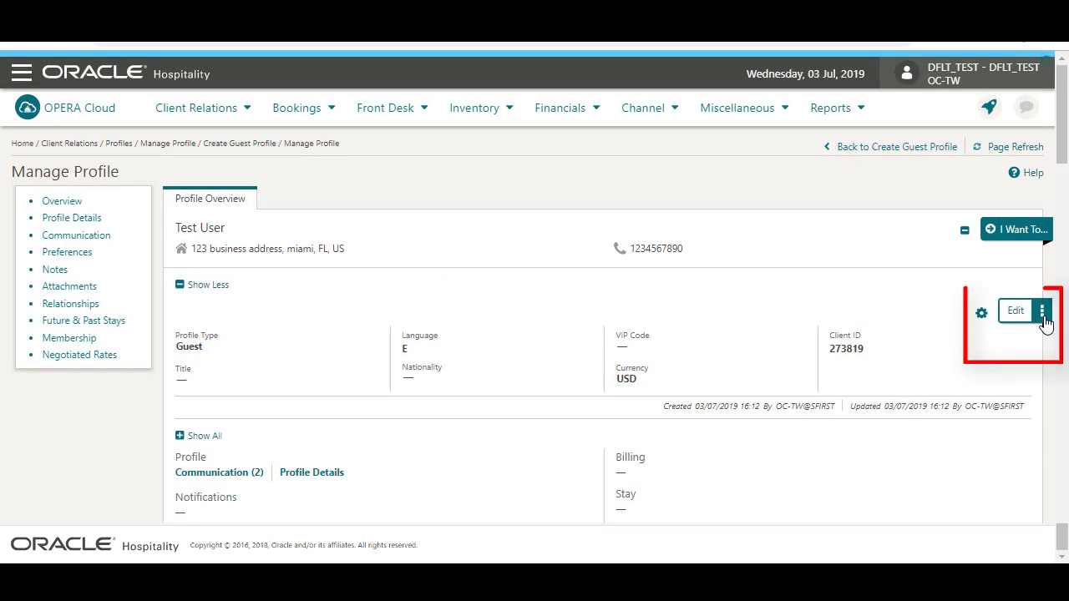
click(1047, 311)
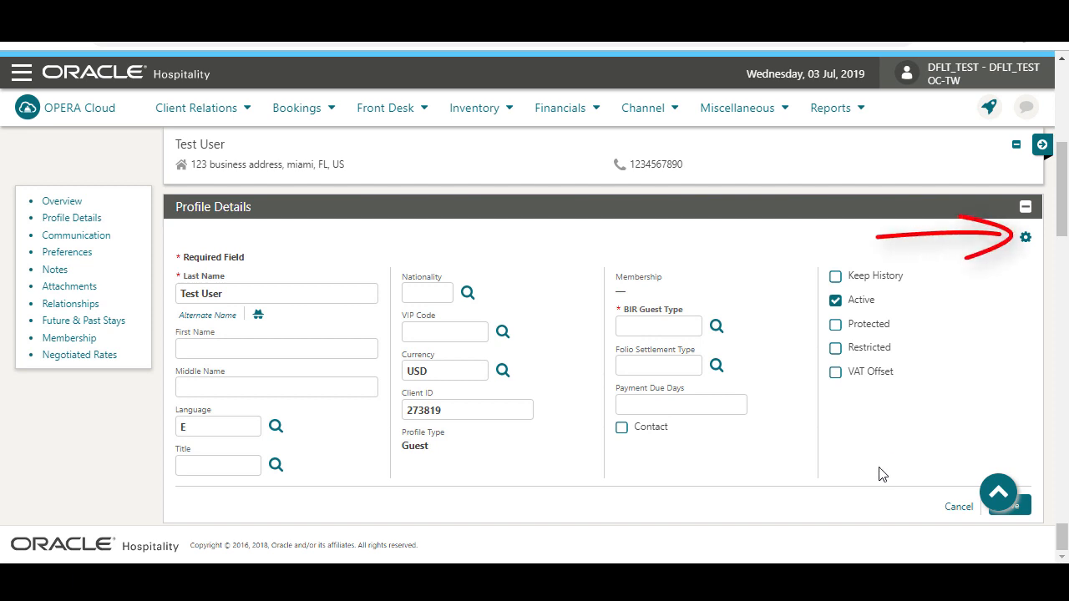
- Review the Notes, Attachments, Relationships and Stays sections, then return to Profile Details
text(RG)
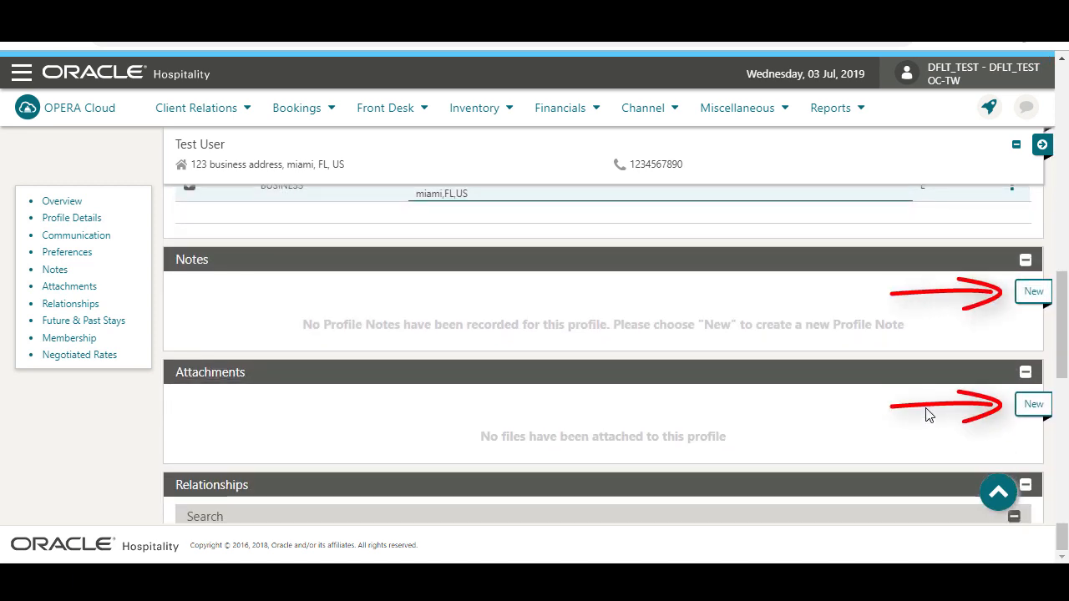
scroll(down, 3)
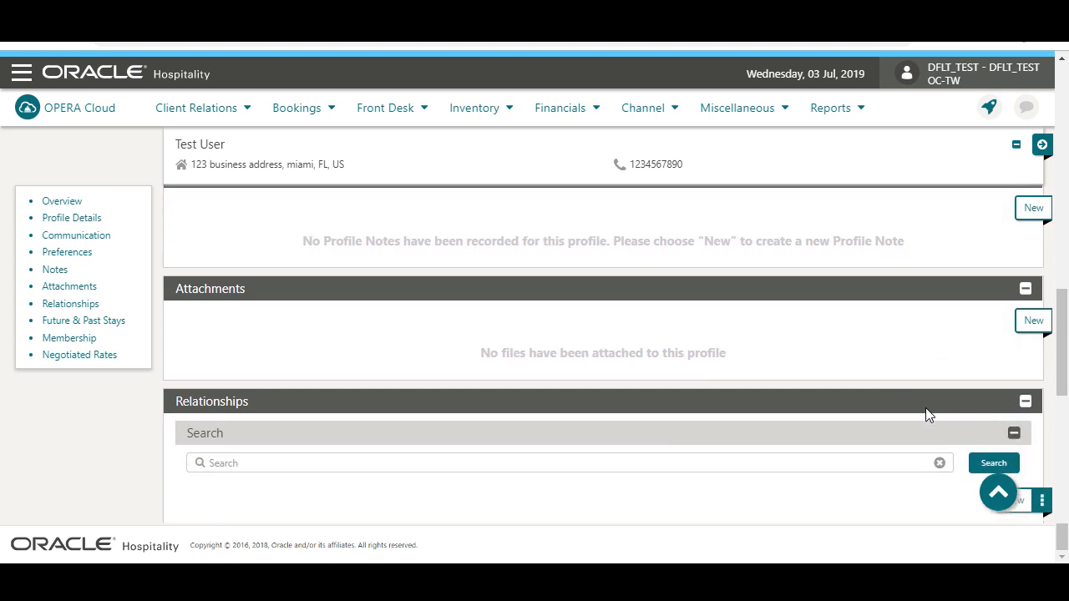
scroll(down, 3)
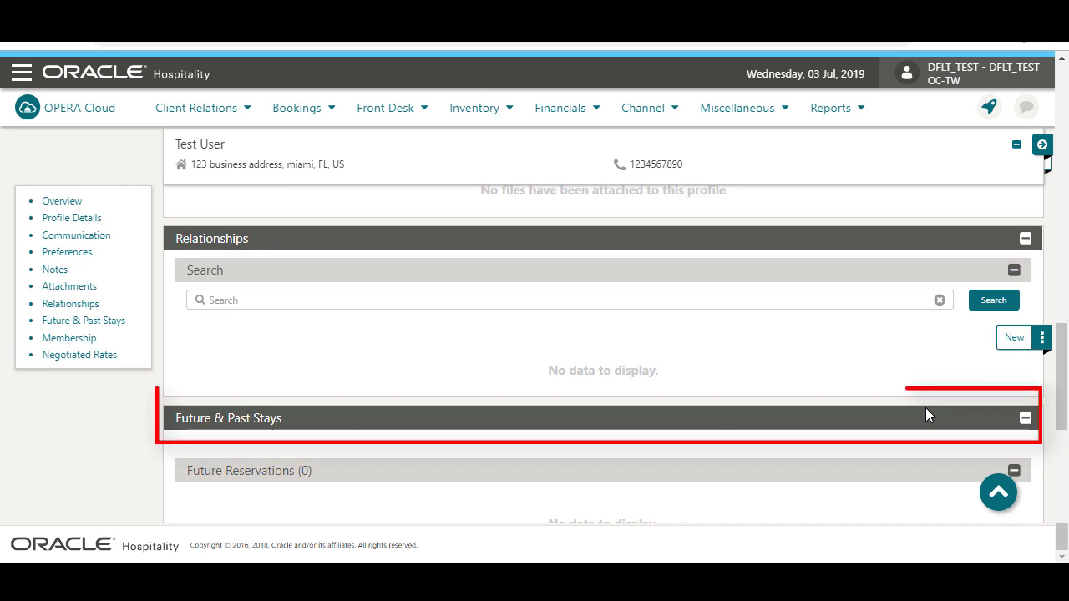
scroll(down, 3)
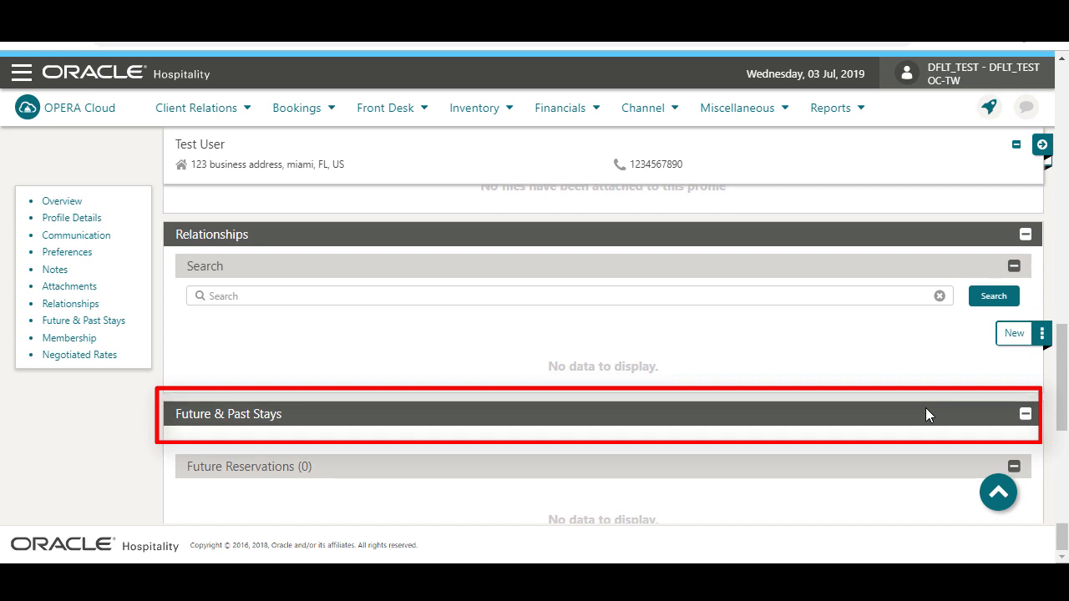
scroll(down, 3)
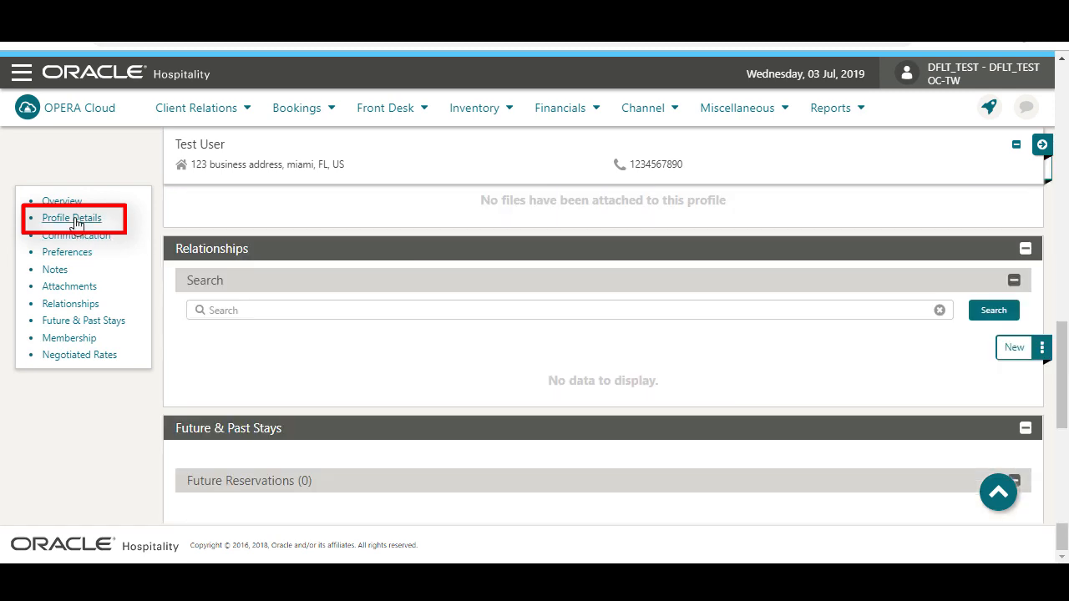
click(70, 218)
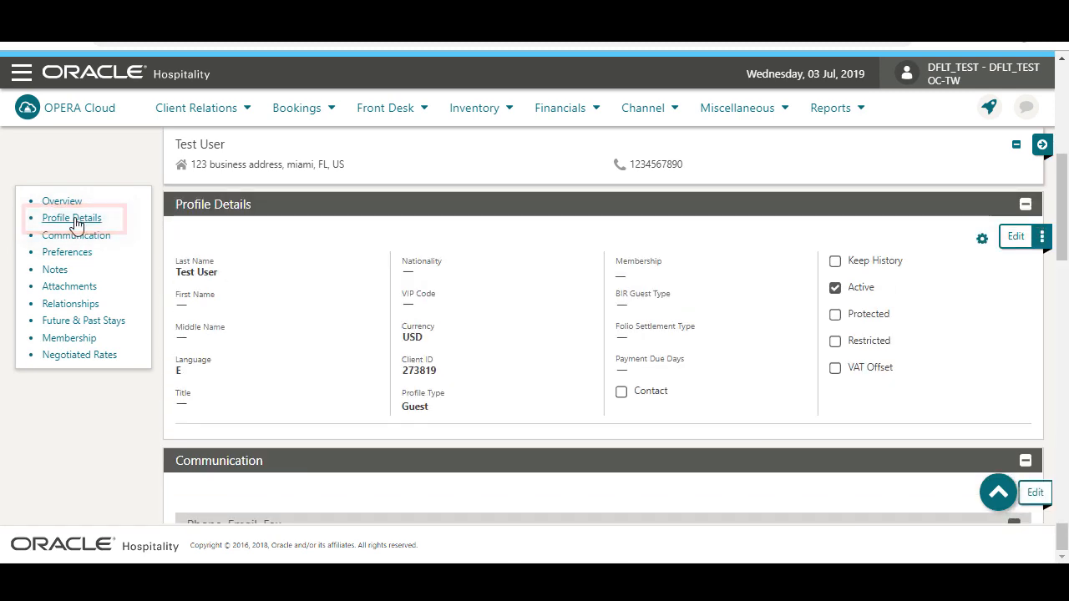
- Show the profile's I Want To actions: merge, anonymize, create reservation, stay statistics, changes log
click(1043, 149)
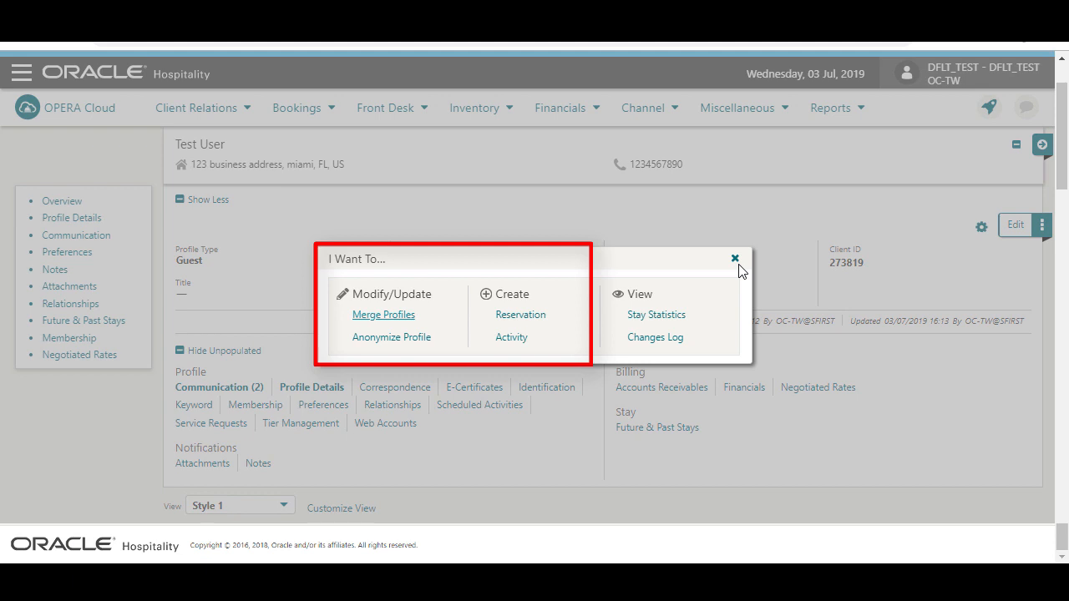
mouse_move(735, 259)
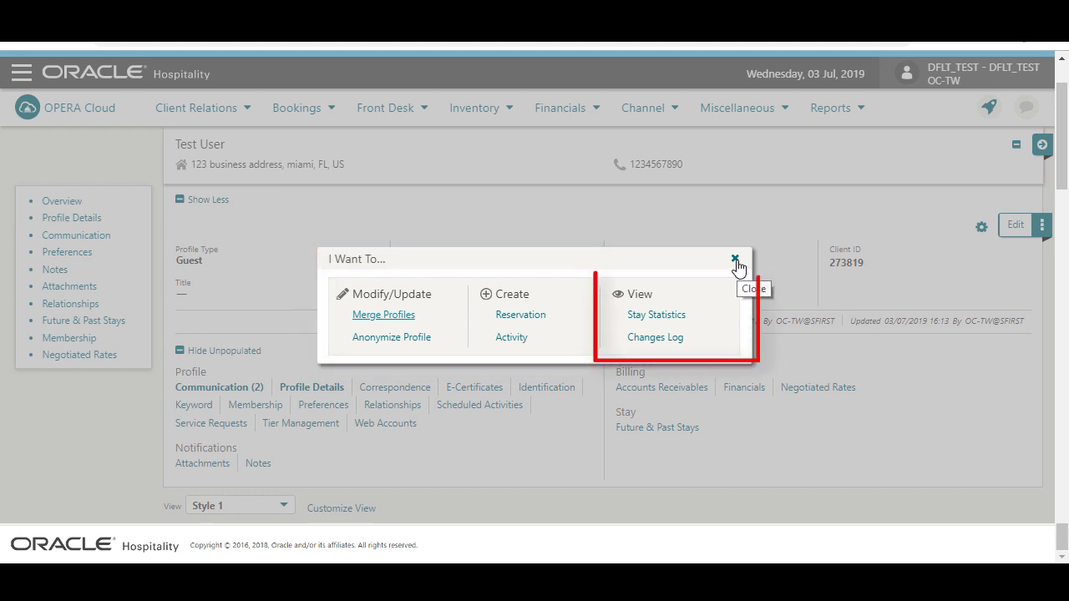